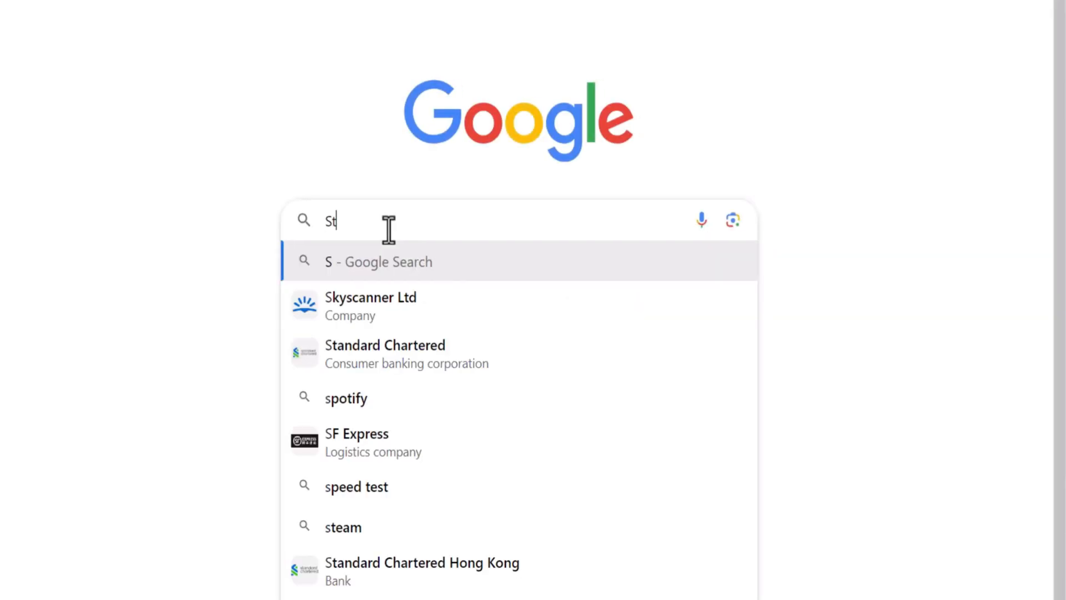
- Search Google for 'Stylar' and open the official stylar.ai website
{"action": "type", "text": "ylar"}
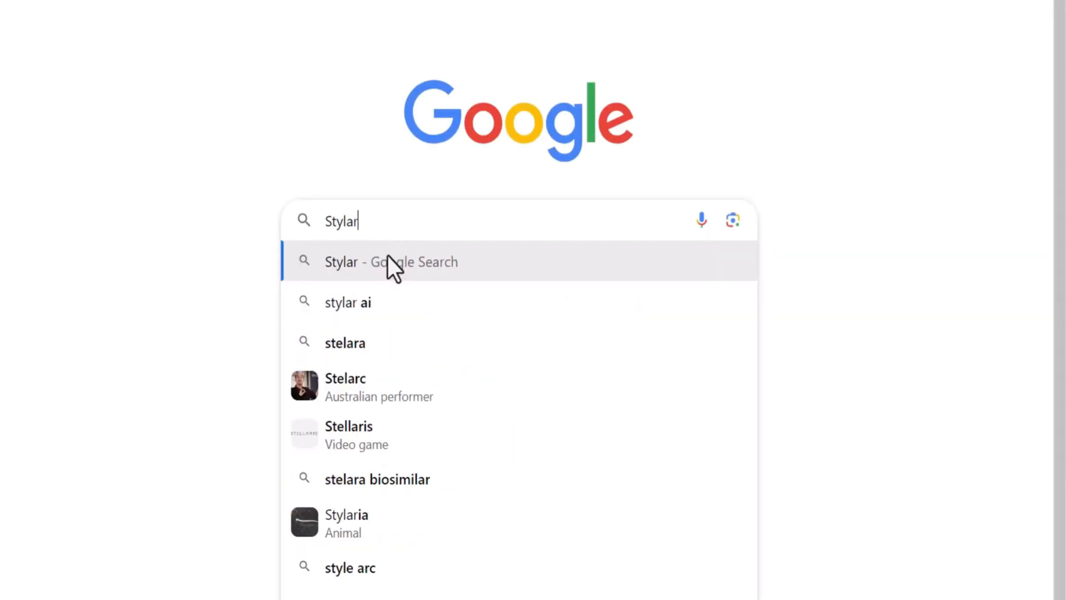
{"action": "left_click", "coordinate": [391, 262]}
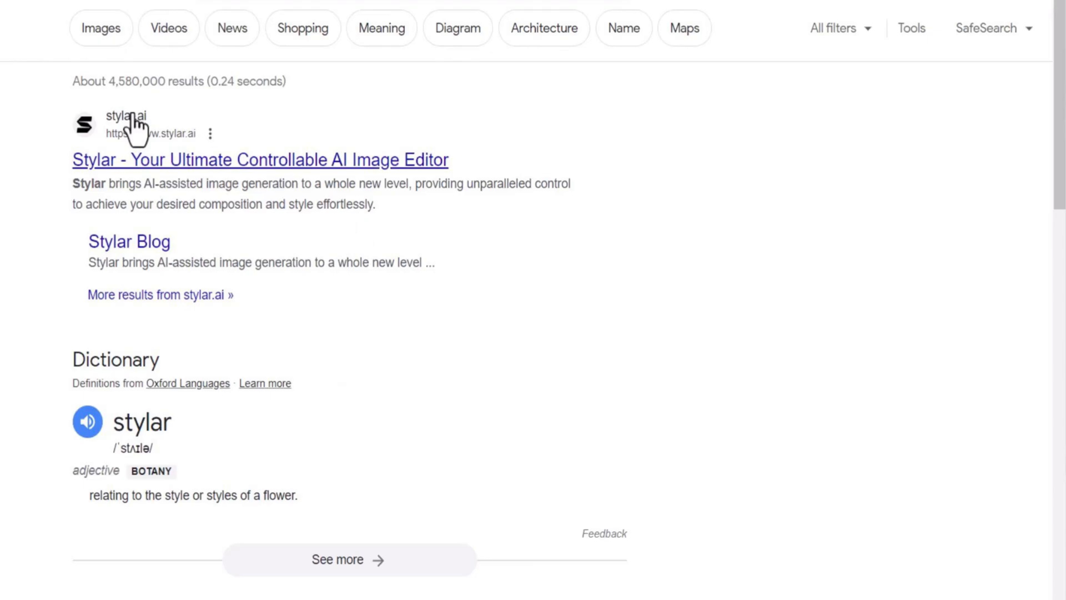
{"action": "left_click", "coordinate": [259, 160]}
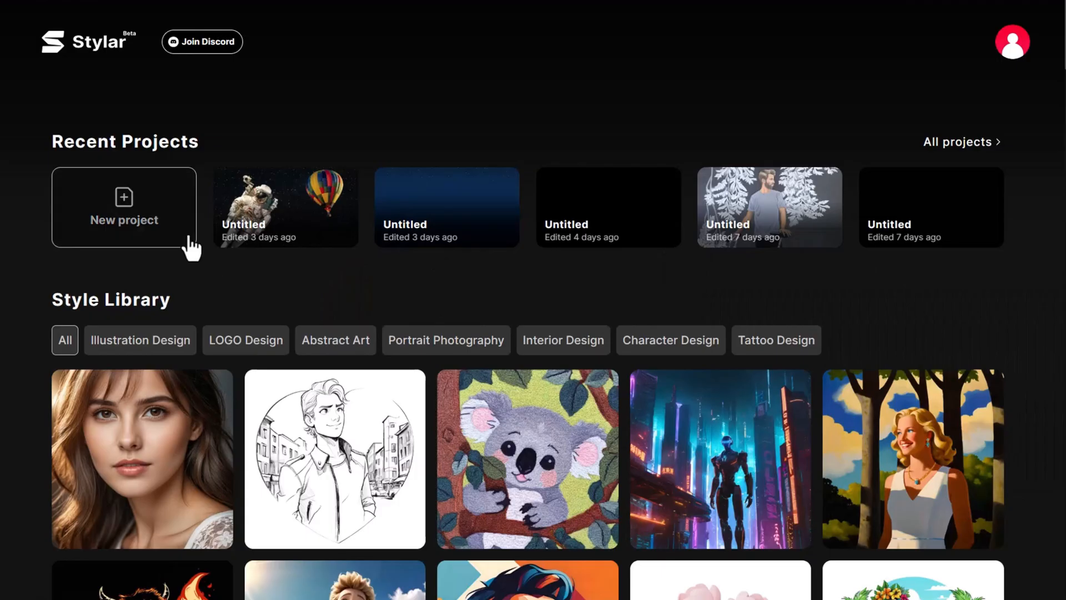
{"action": "mouse_move", "coordinate": [124, 197]}
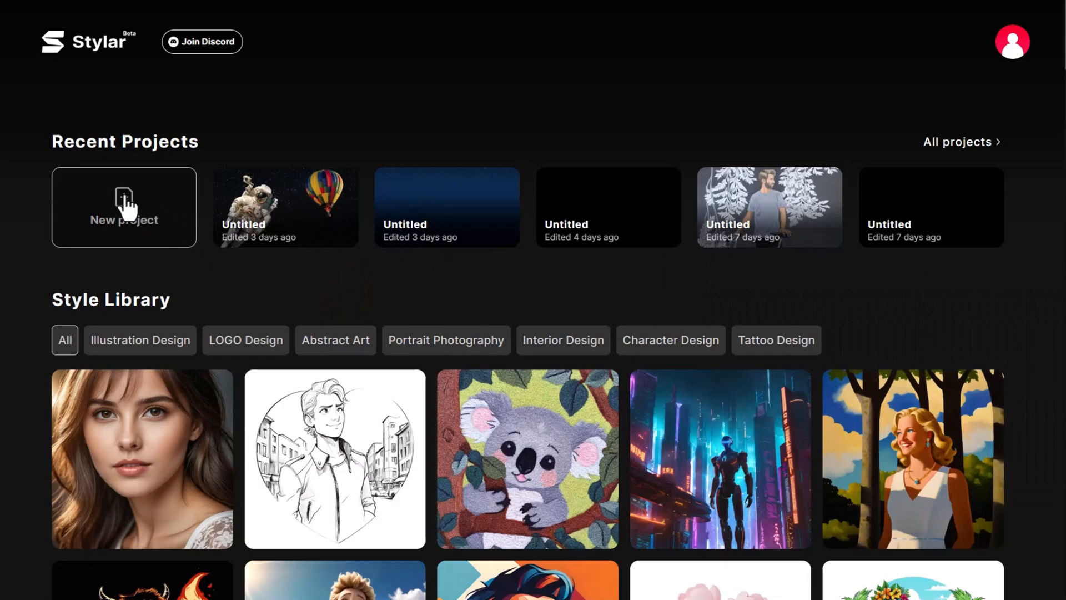
- Create a new project with a square 1:1, 1536×1536 canvas
{"action": "left_click", "coordinate": [123, 207]}
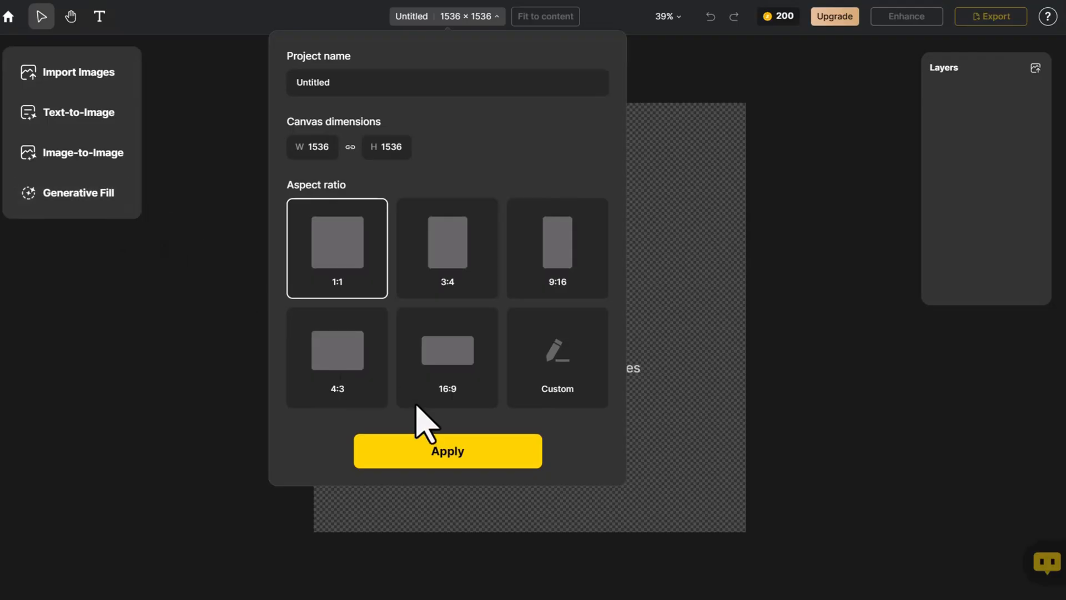
{"action": "left_click", "coordinate": [447, 451]}
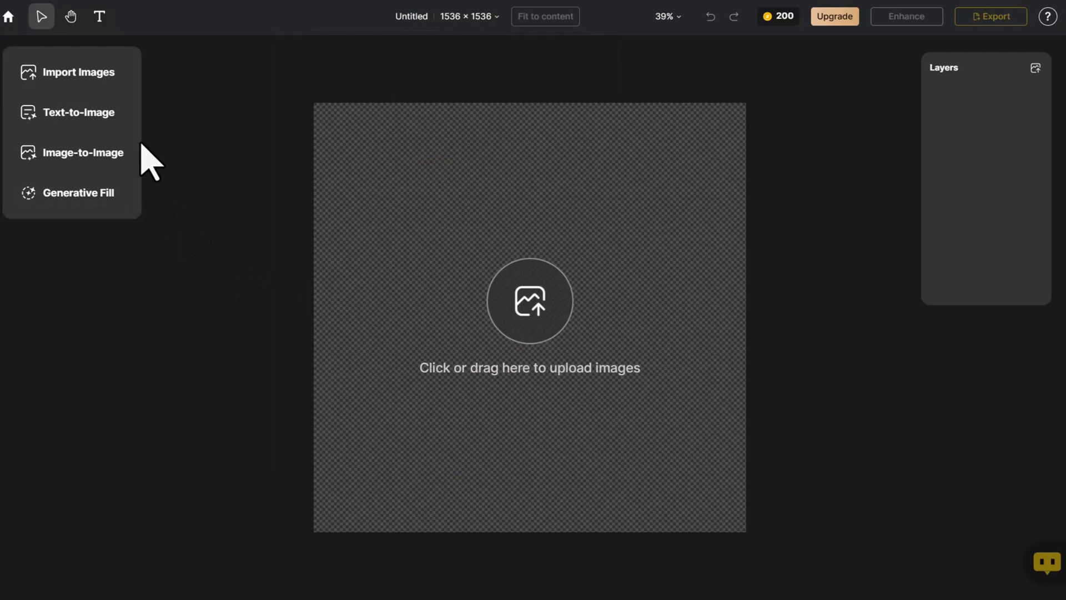
{"action": "left_click", "coordinate": [79, 72]}
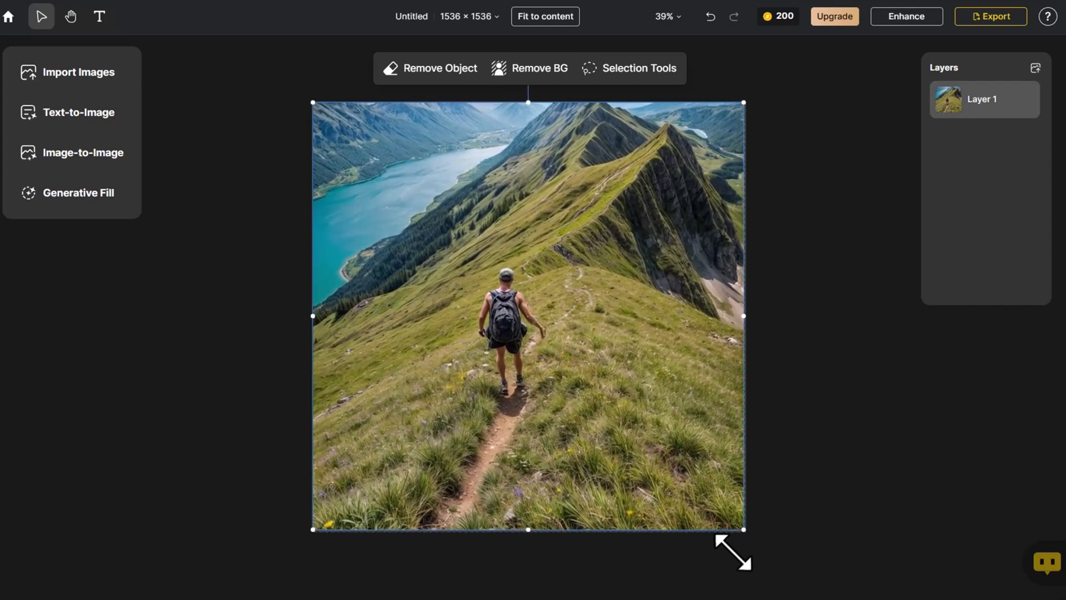
- Upload the mountain hiker photo so it fills the canvas as Layer 1
{"action": "left_click", "coordinate": [775, 500]}
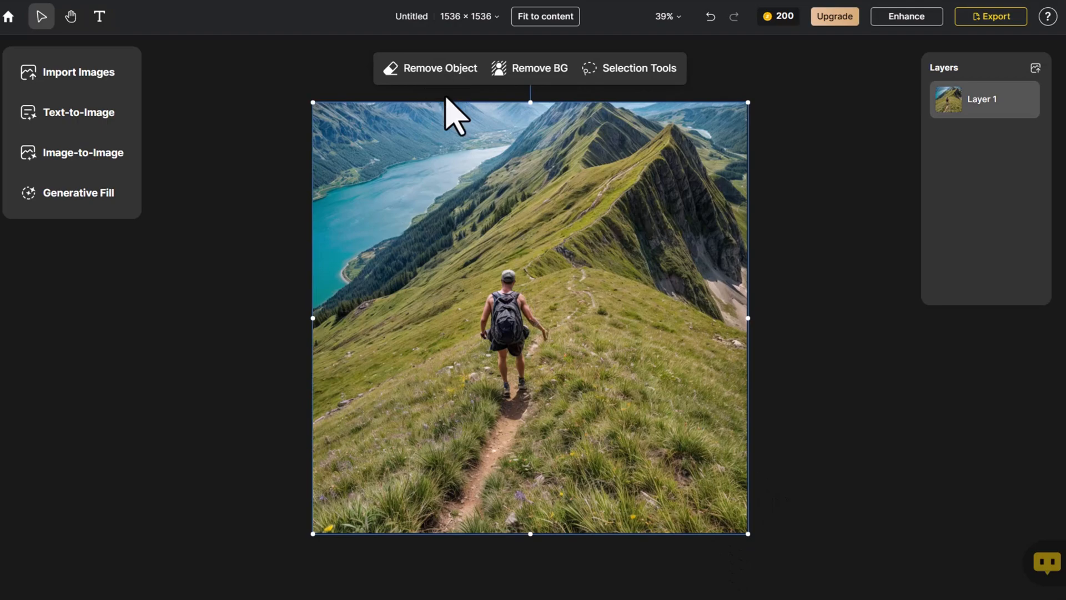
- Paint over the hiker with Remove Object and send it for removal
{"action": "left_click", "coordinate": [430, 68]}
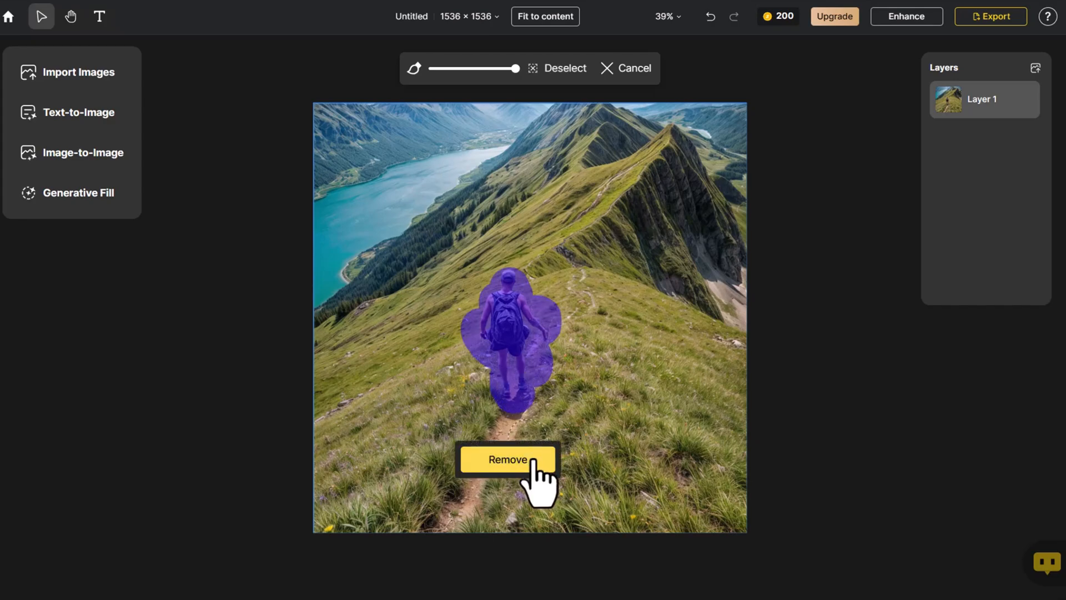
{"action": "left_click", "coordinate": [506, 459]}
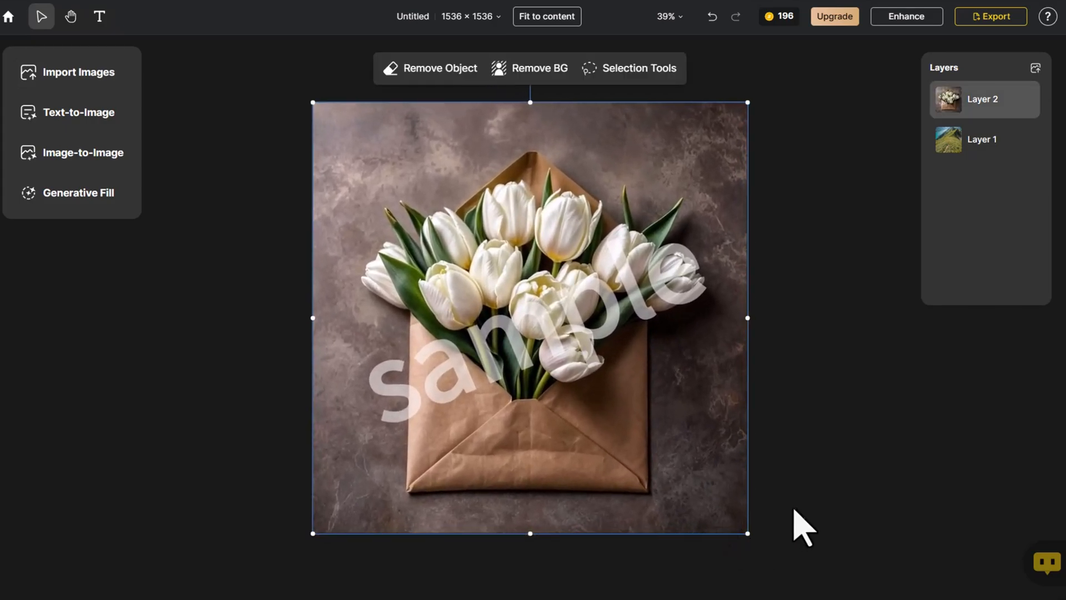
{"action": "mouse_move", "coordinate": [440, 67]}
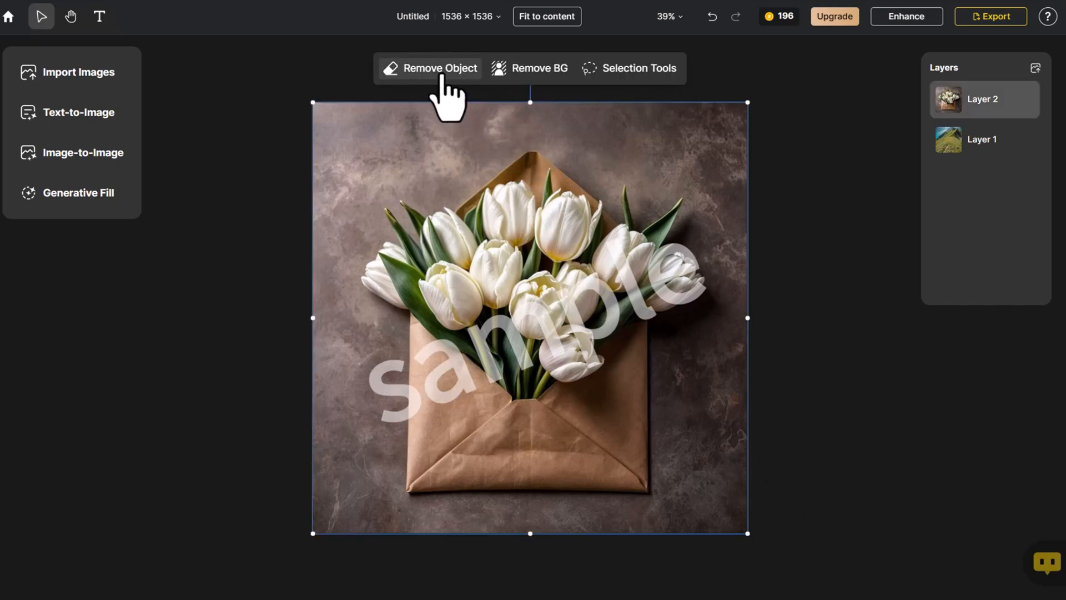
- Brush over the 'sample' watermark on the tulip envelope photo and erase it
{"action": "left_click", "coordinate": [430, 68]}
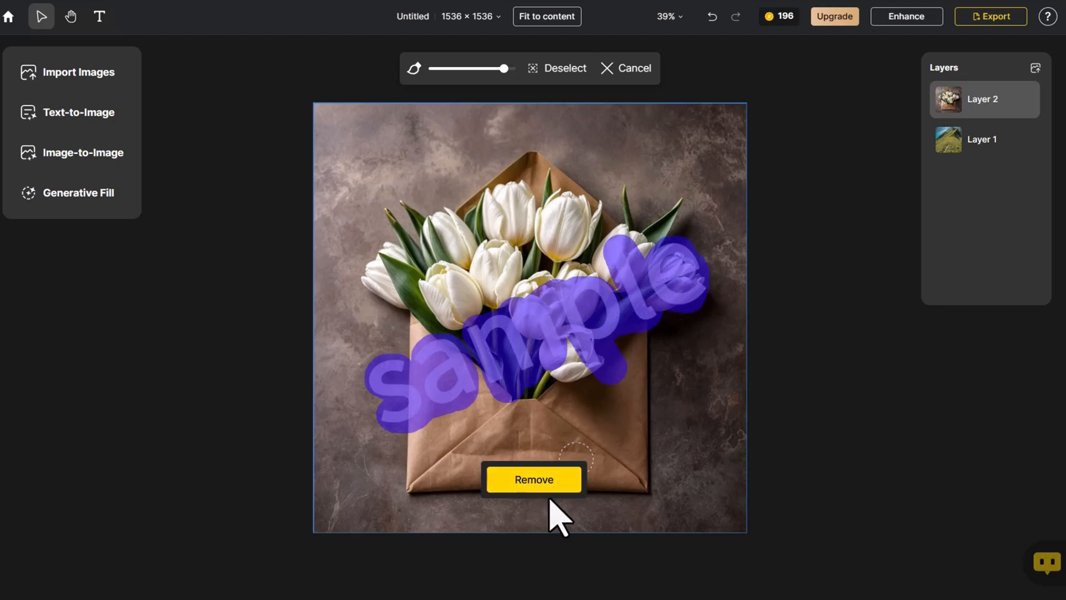
{"action": "left_click", "coordinate": [533, 479]}
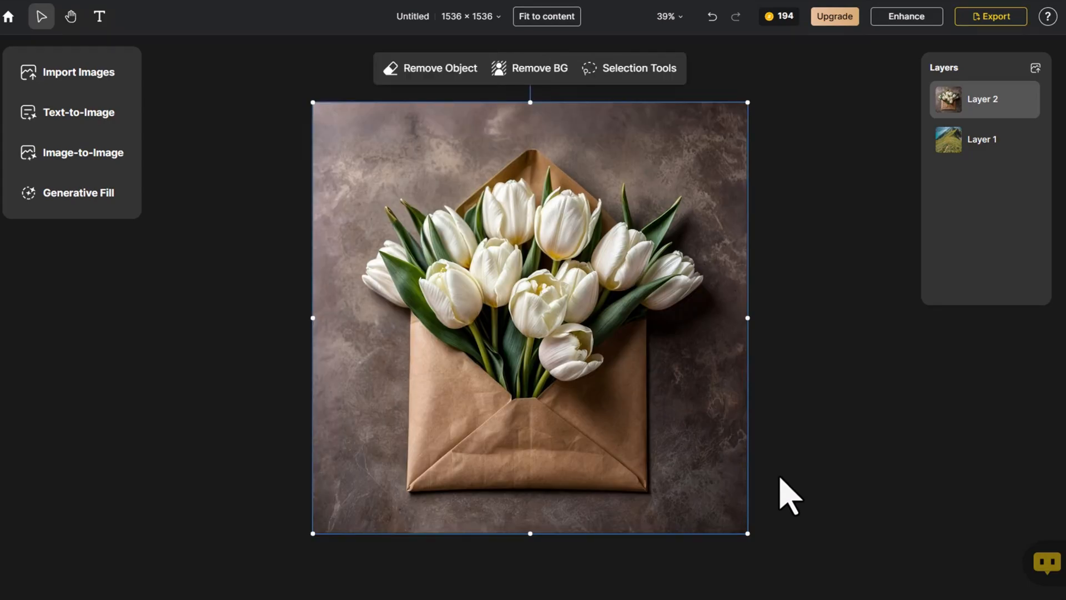
{"action": "left_click", "coordinate": [990, 15]}
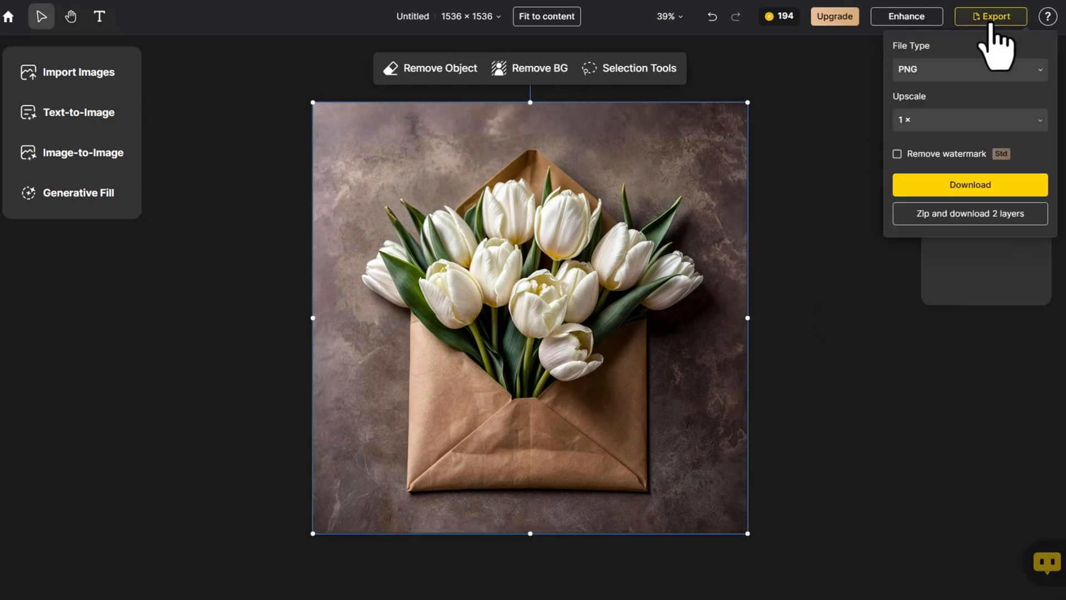
- Set the export to PNG file type with 1× upscale
{"action": "left_click", "coordinate": [969, 120]}
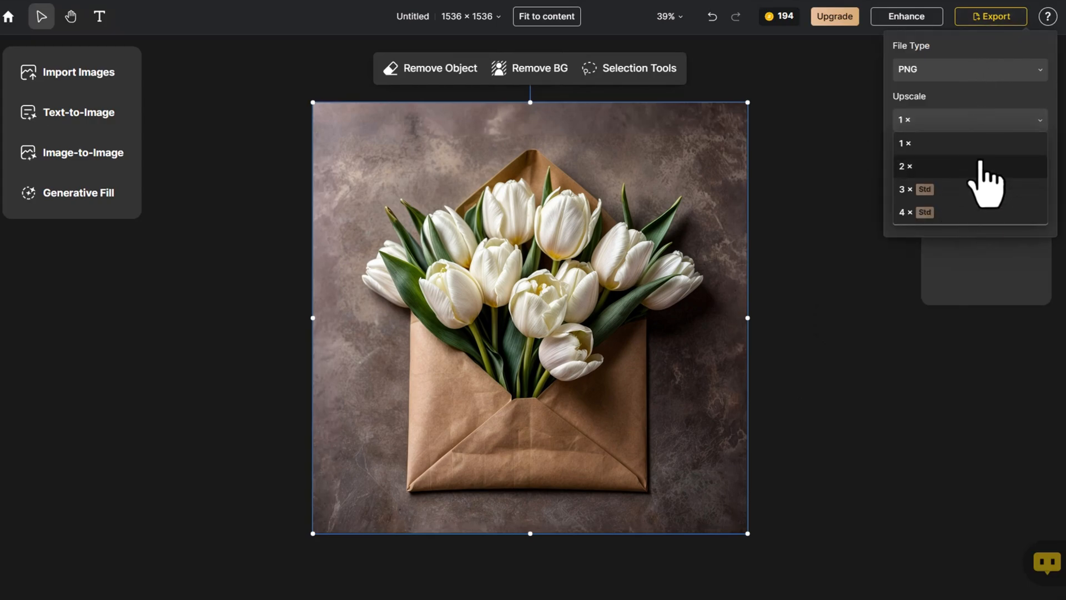
{"action": "left_click", "coordinate": [906, 143]}
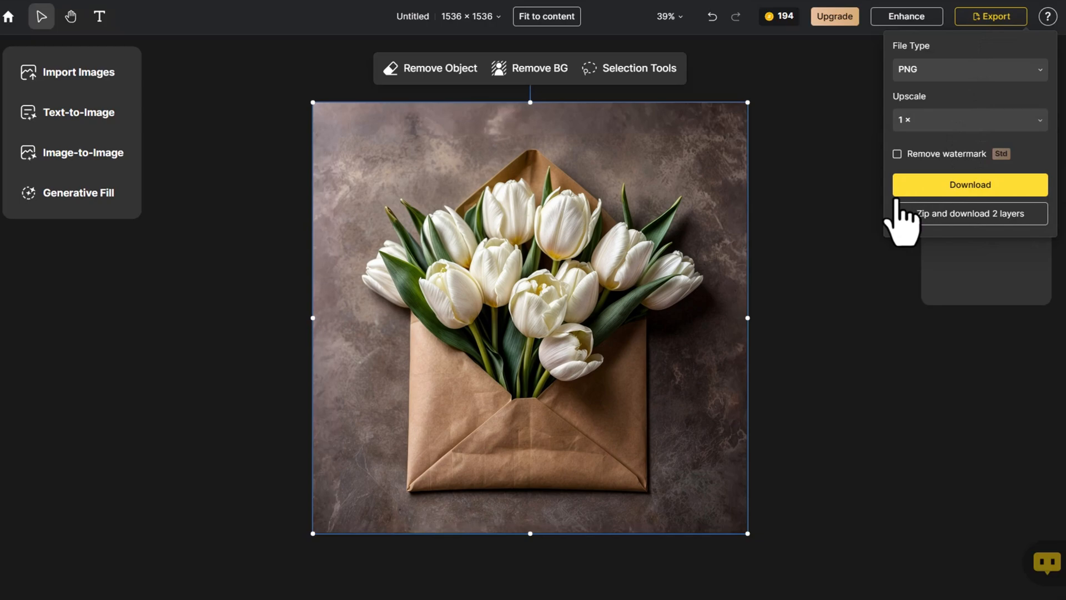